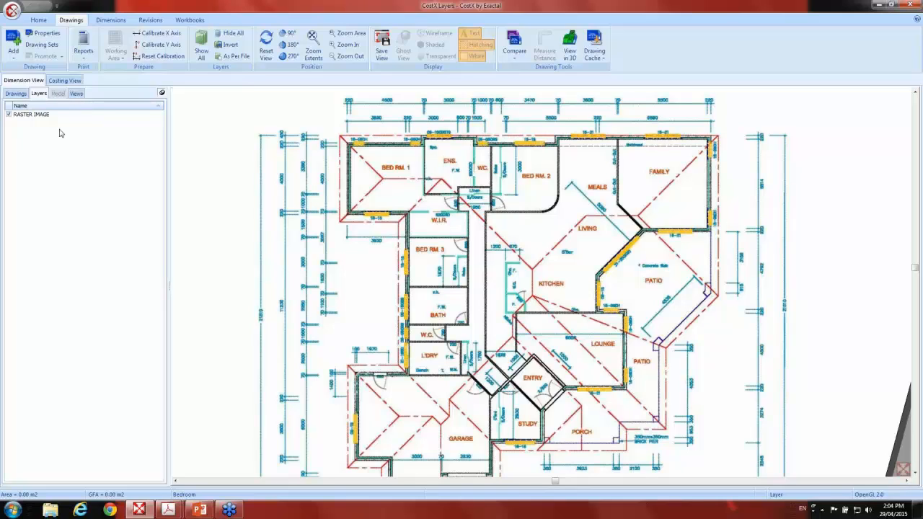
pyautogui.moveTo(38, 124)
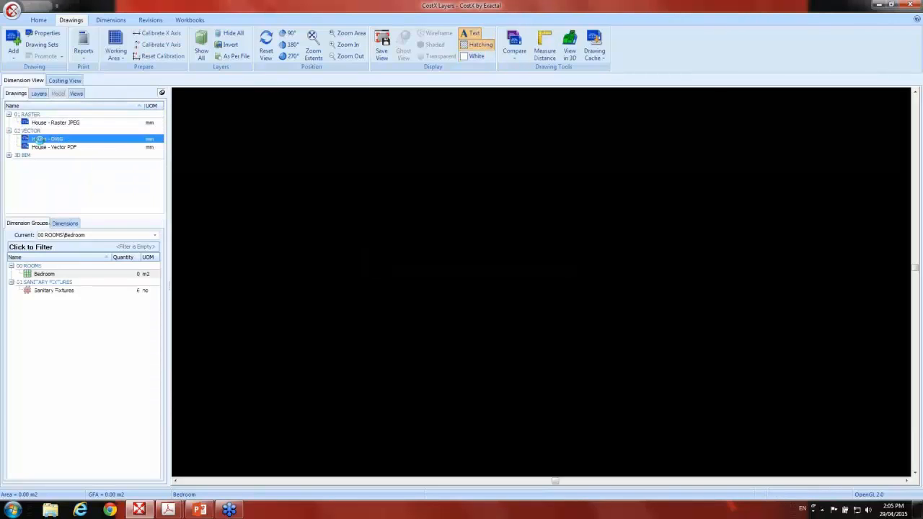
# - Load the House - DWG drawing so its full colour floor plan fills the viewer
pyautogui.click(49, 139)
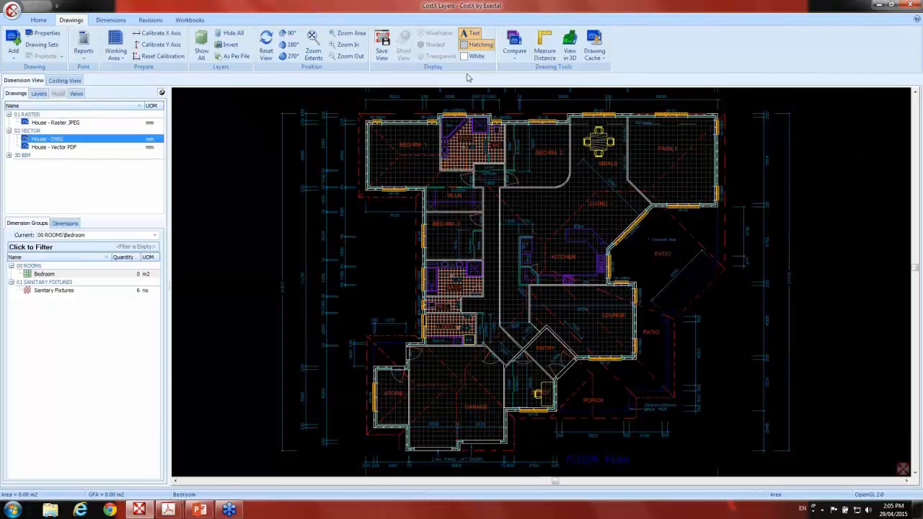
pyautogui.moveTo(475, 57)
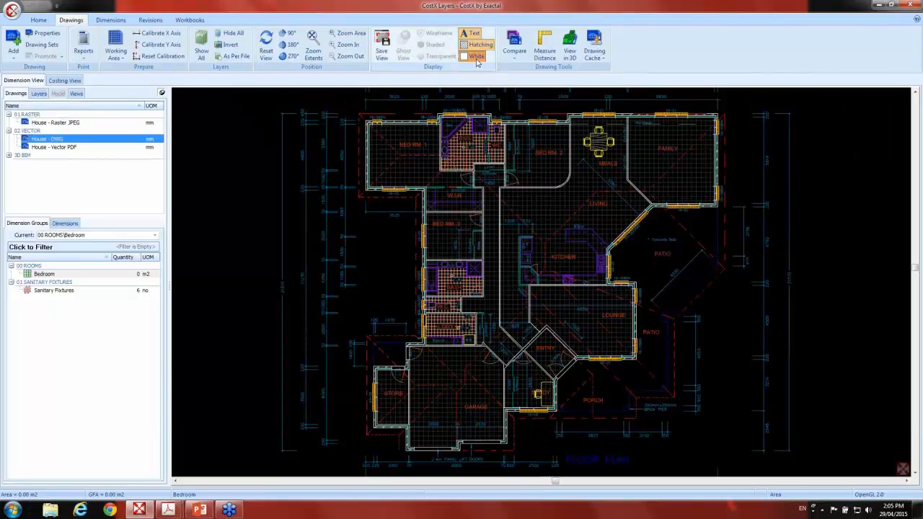
pyautogui.click(476, 56)
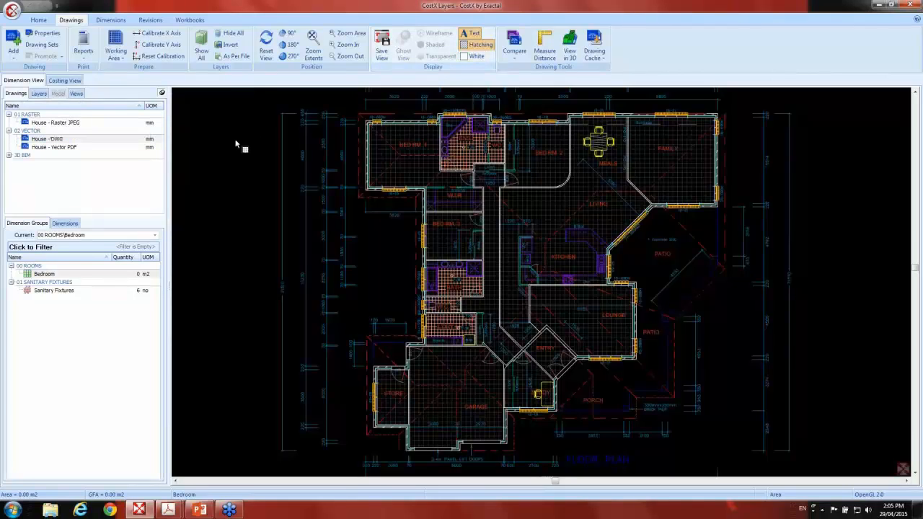
# - Show the Layers list of the House - DWG drawing with all CAD layers switched on
pyautogui.click(47, 138)
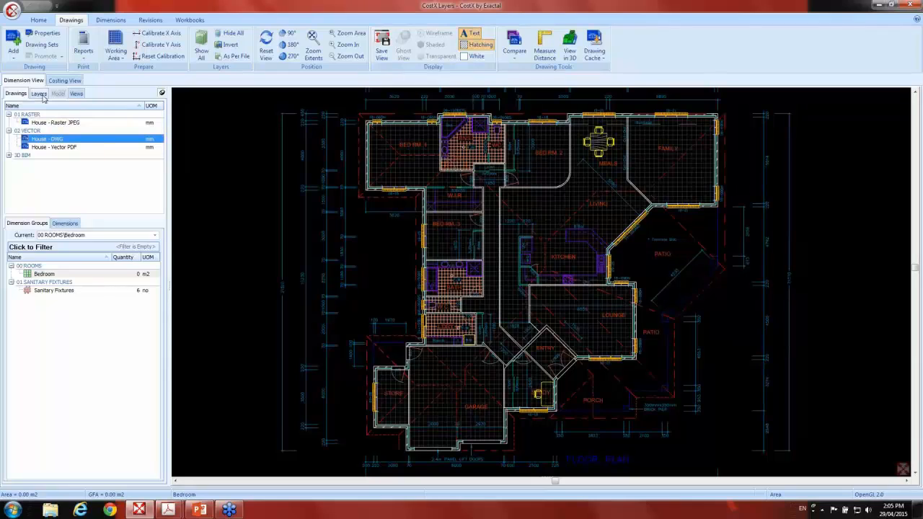
pyautogui.click(39, 93)
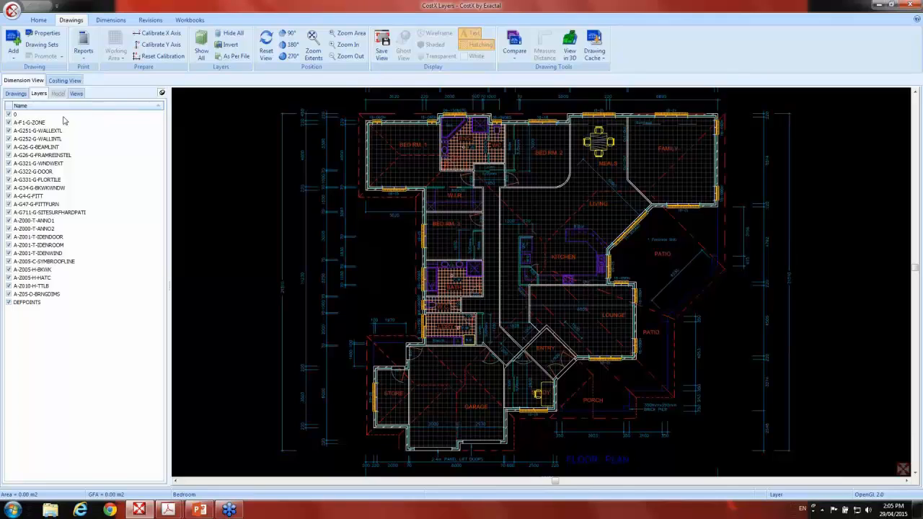
pyautogui.moveTo(23, 166)
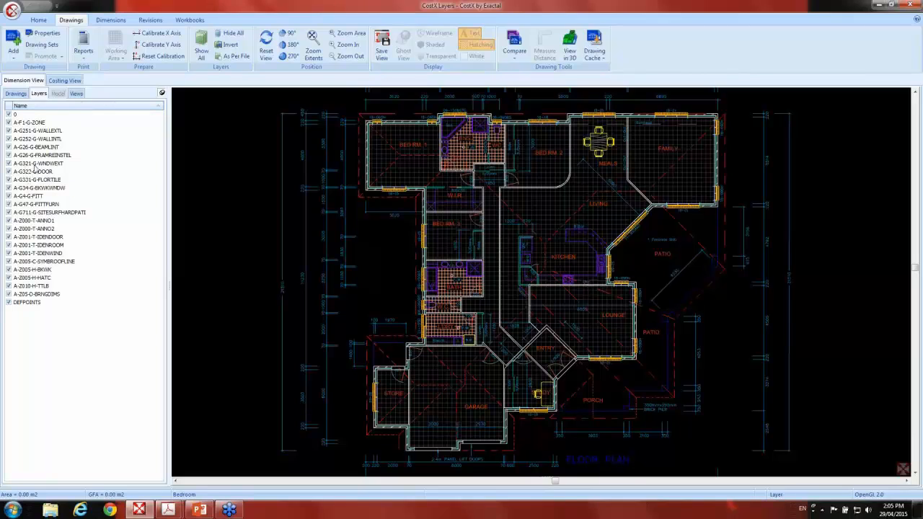
pyautogui.moveTo(49, 170)
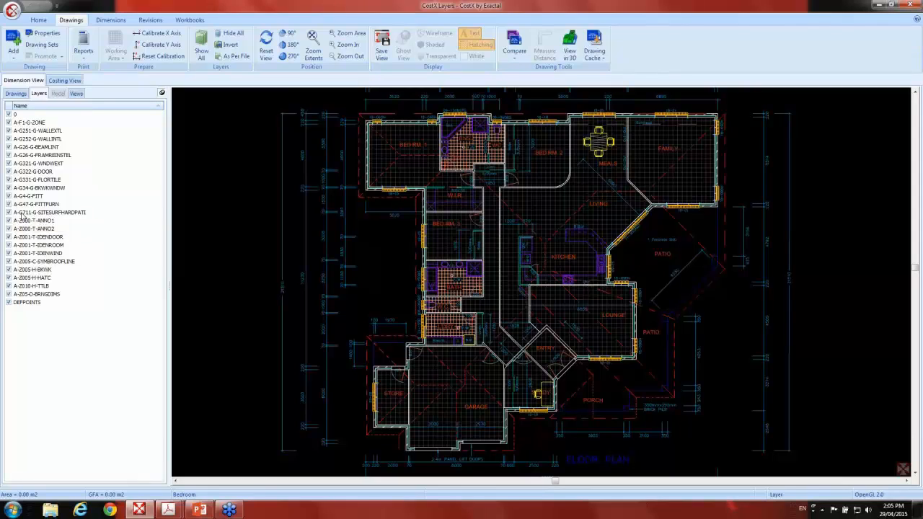
pyautogui.moveTo(141, 207)
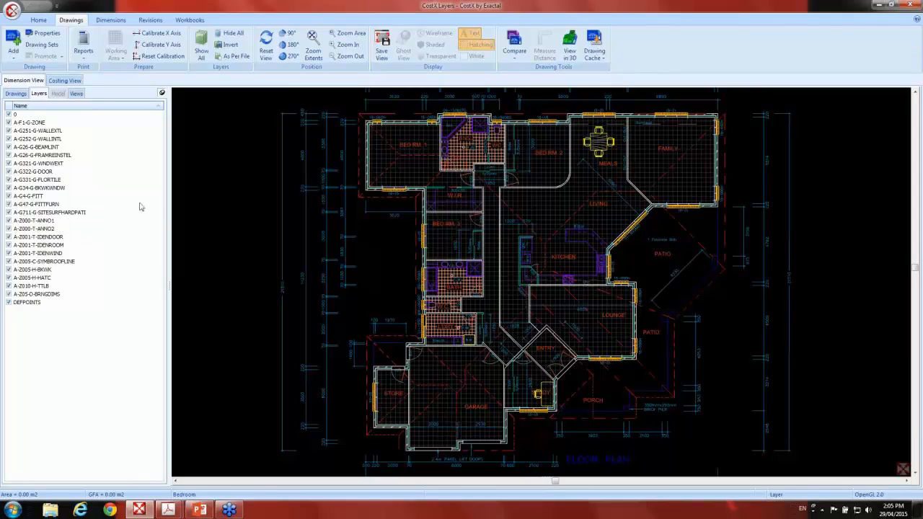
pyautogui.moveTo(69, 118)
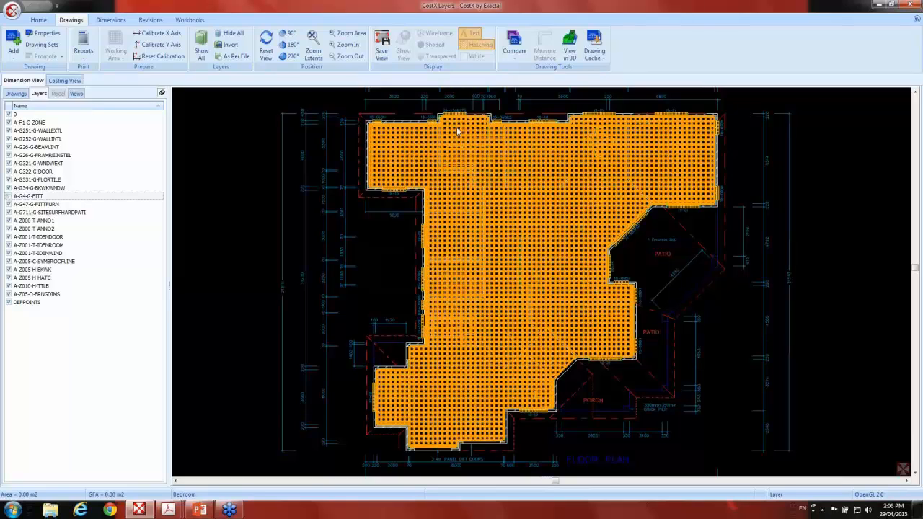
# - Select the A-G4-G-FTTT fixtures layer and invert so every other layer is hidden
pyautogui.click(479, 43)
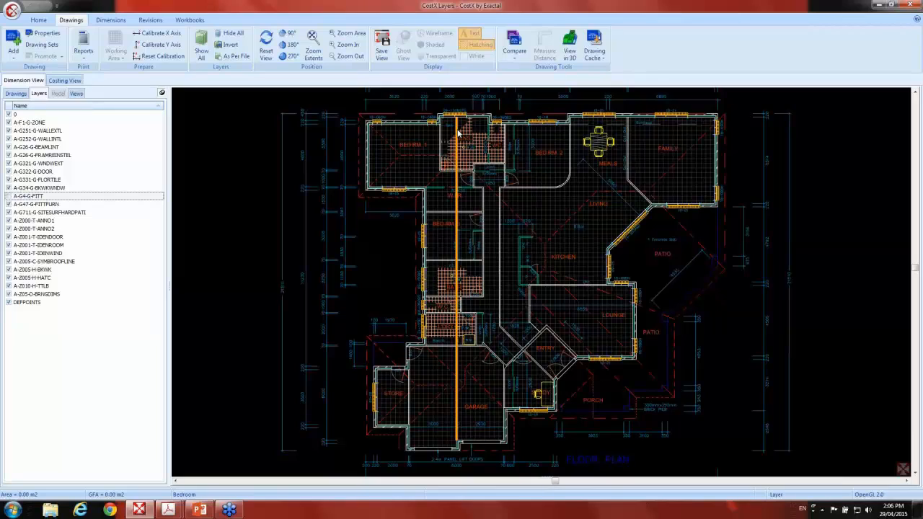
pyautogui.moveTo(460, 133)
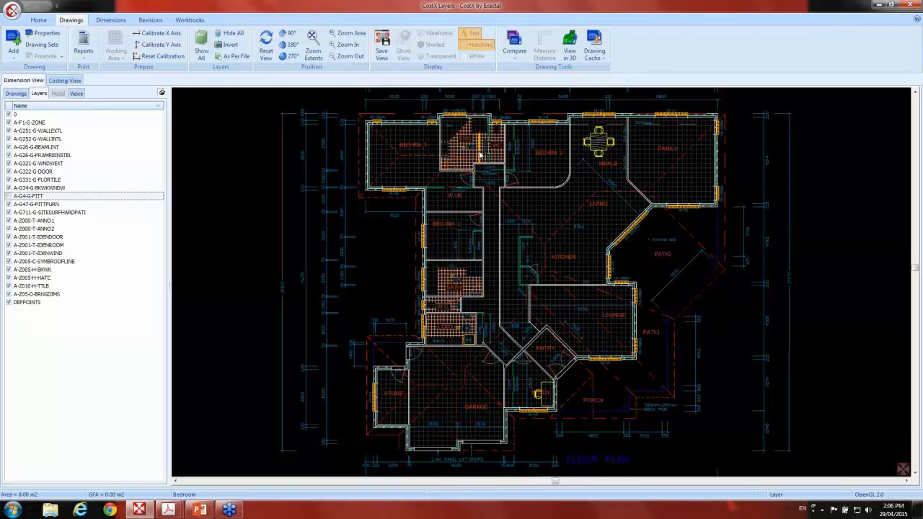
pyautogui.click(230, 45)
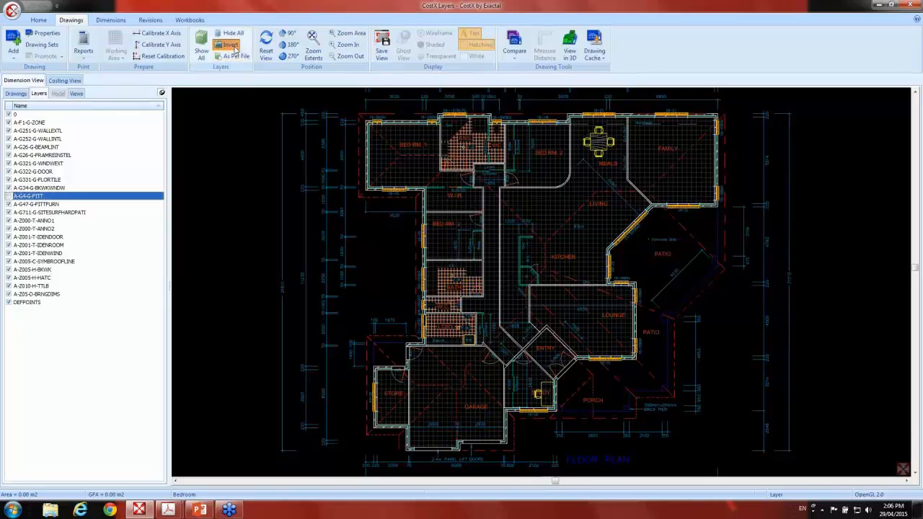
pyautogui.click(231, 43)
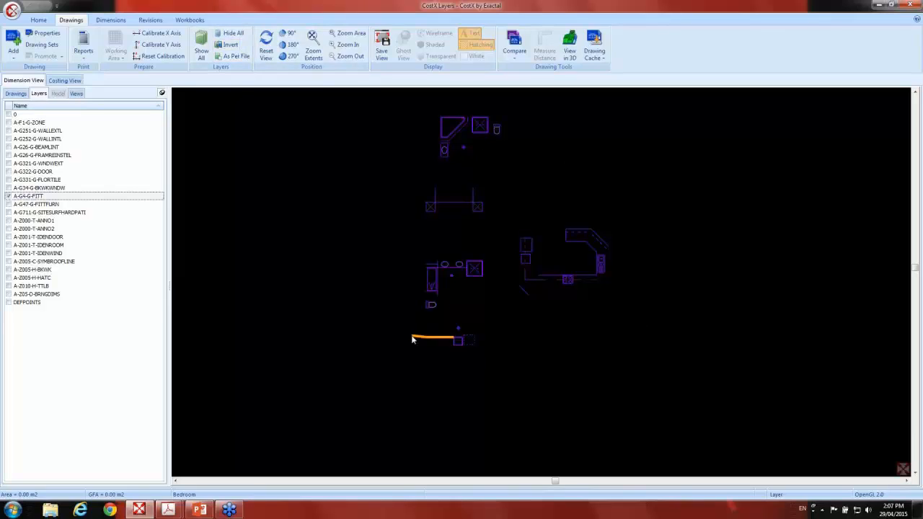
pyautogui.click(29, 196)
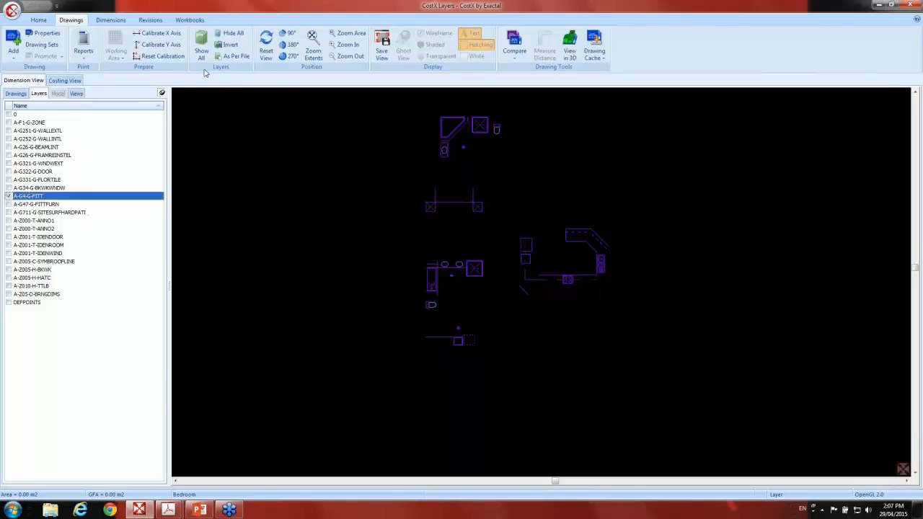
pyautogui.moveTo(202, 50)
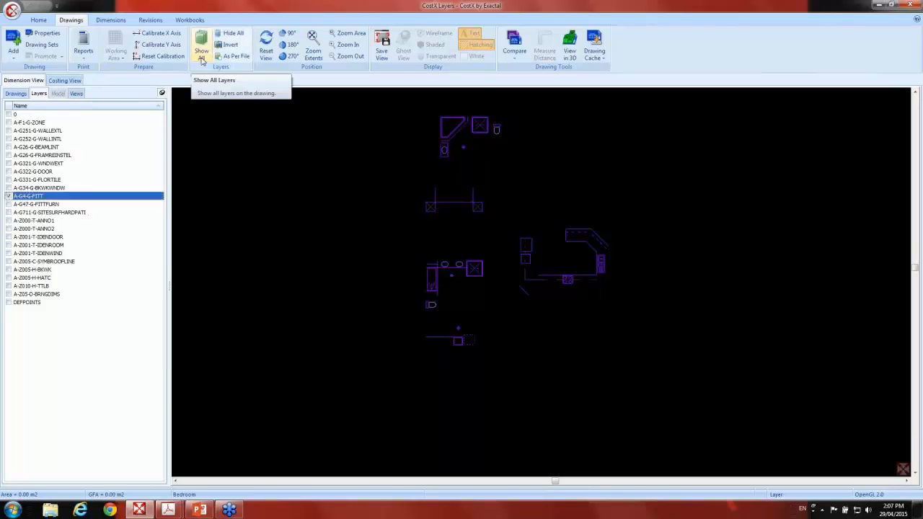
# - Restore all layers, then untick unneeded ones leaving walls, room names and fixtures
pyautogui.click(202, 43)
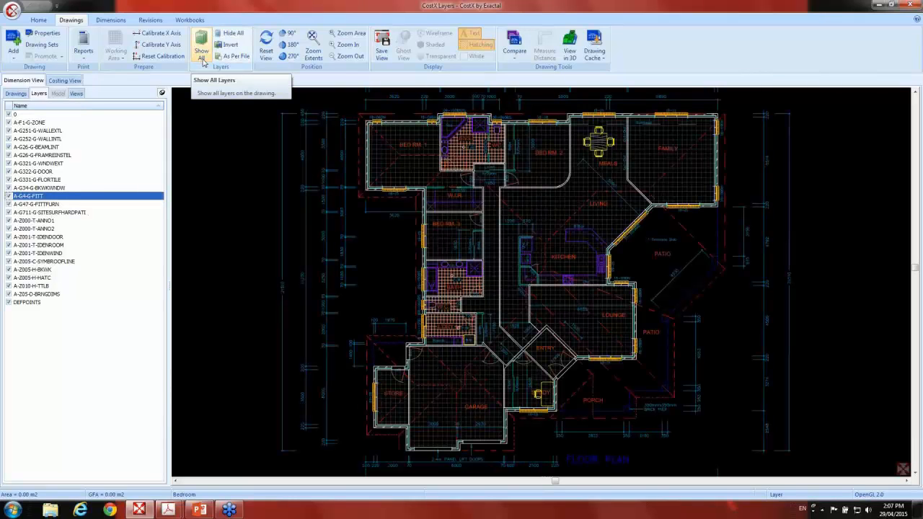
pyautogui.moveTo(213, 72)
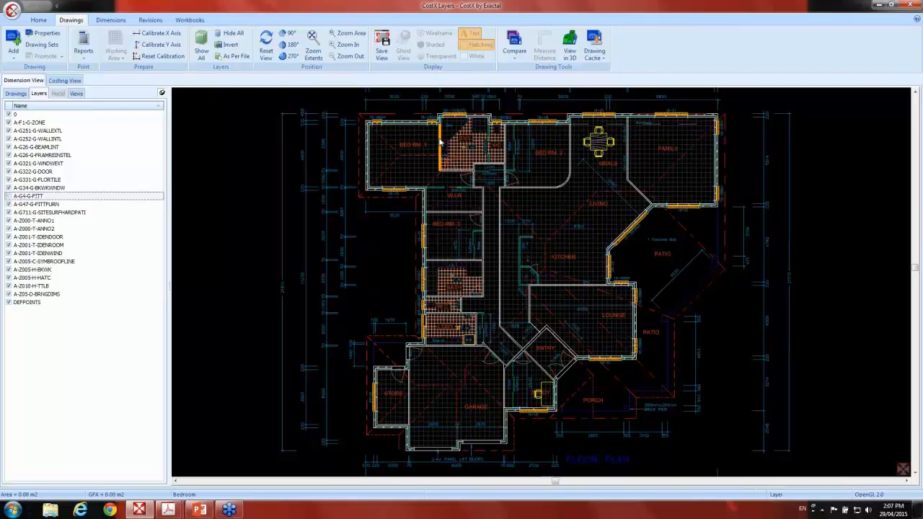
pyautogui.click(38, 138)
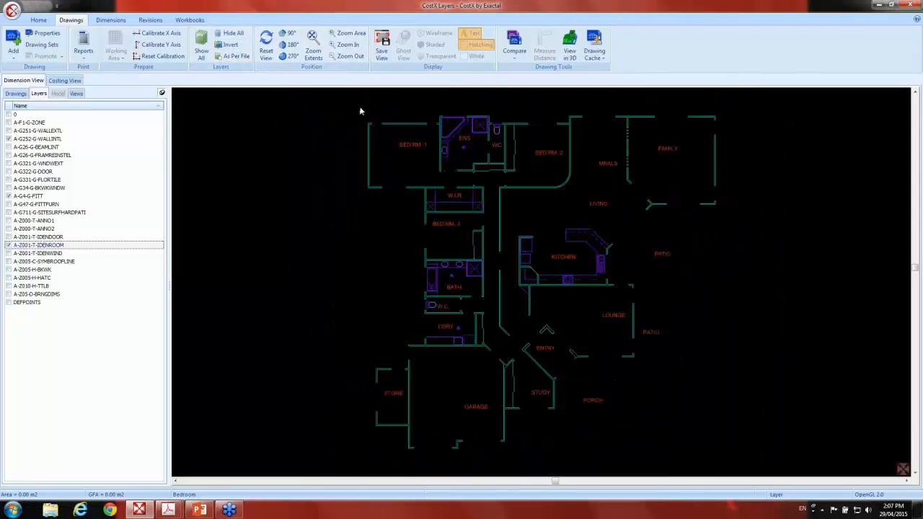
pyautogui.moveTo(380, 45)
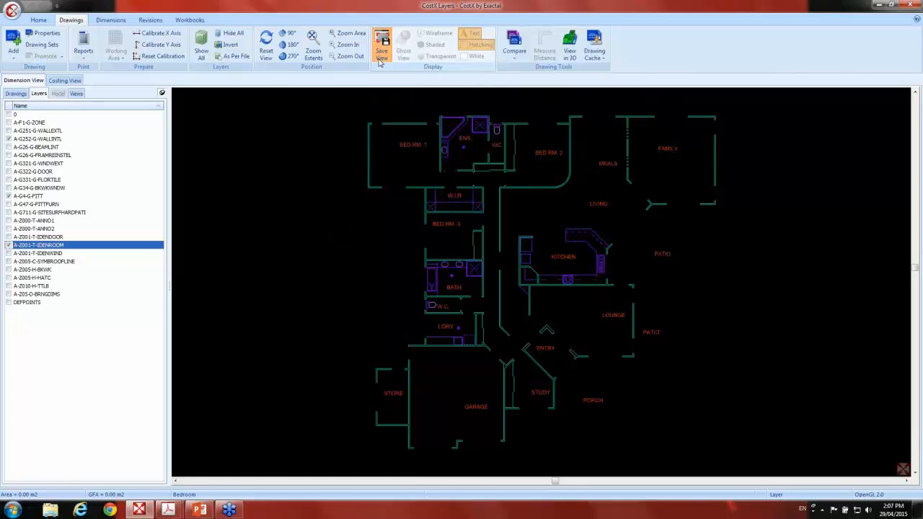
# - Save the layer setup as view 'Sanitary Fixtures' in folder 'Sanitary' and show all layers again
pyautogui.click(381, 46)
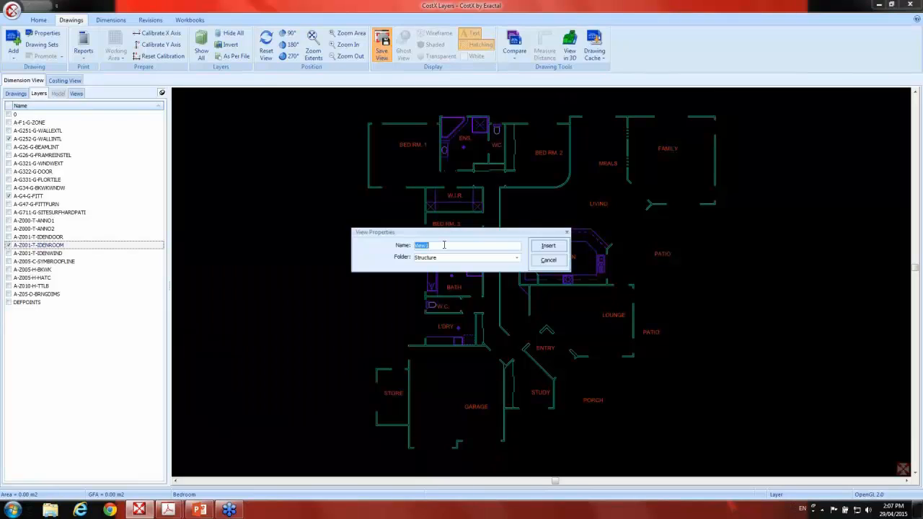
pyautogui.write('Sanitary Fixtu')
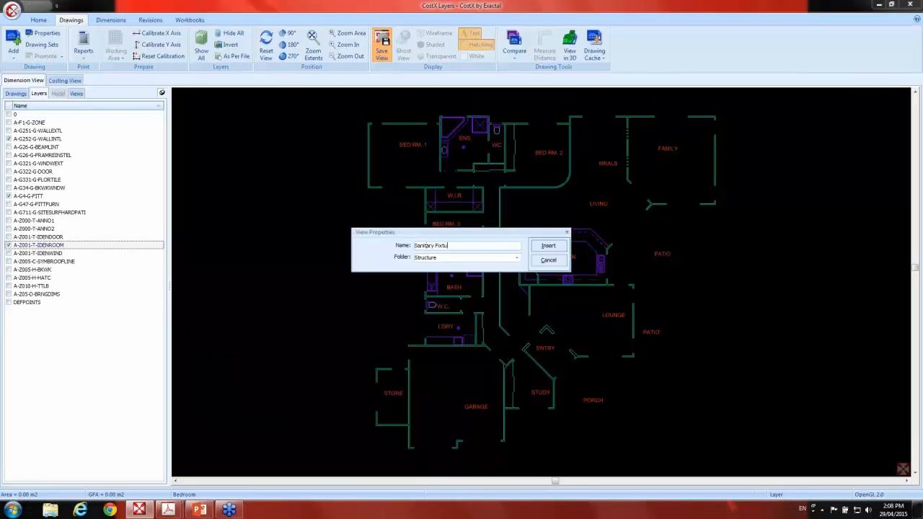
pyautogui.write('res')
pyautogui.click(466, 257)
pyautogui.write('Sanitary')
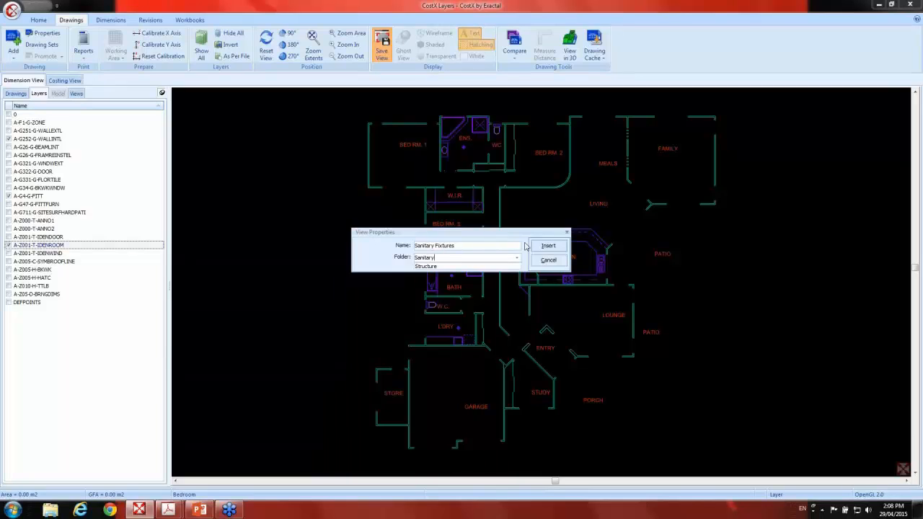
pyautogui.click(548, 245)
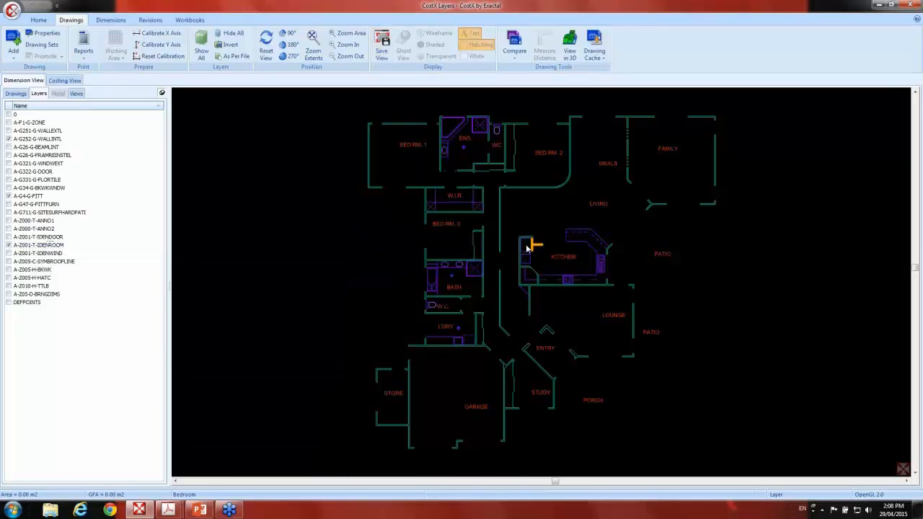
pyautogui.click(202, 51)
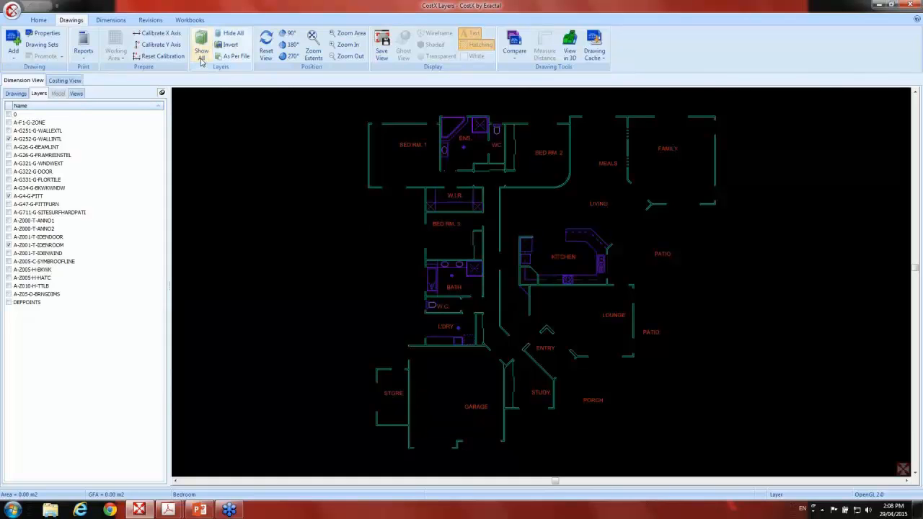
pyautogui.click(202, 51)
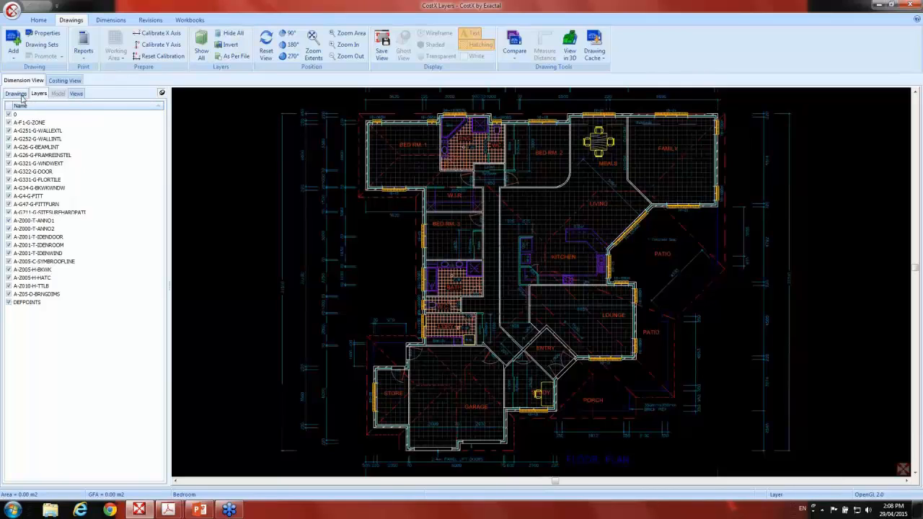
# - Apply the Sanitary Fixtures saved view from the Sanitary folder in the Views list
pyautogui.click(74, 92)
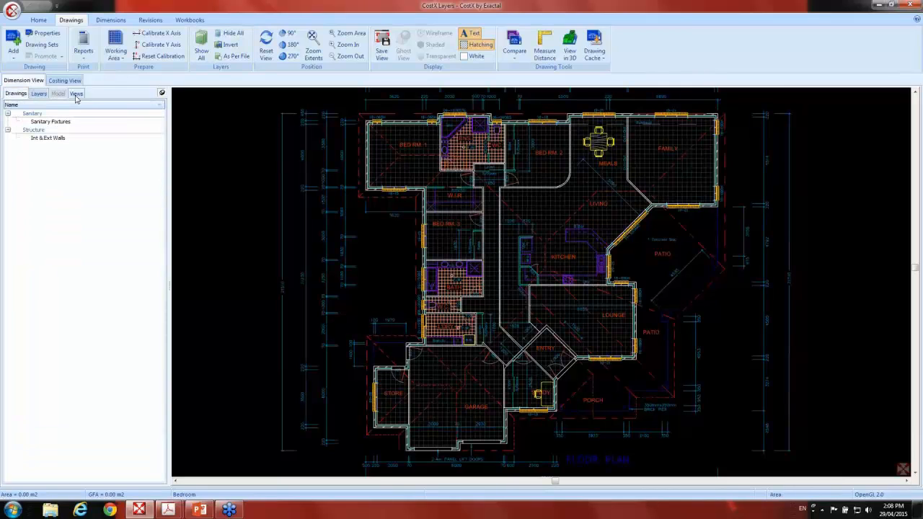
pyautogui.moveTo(49, 121)
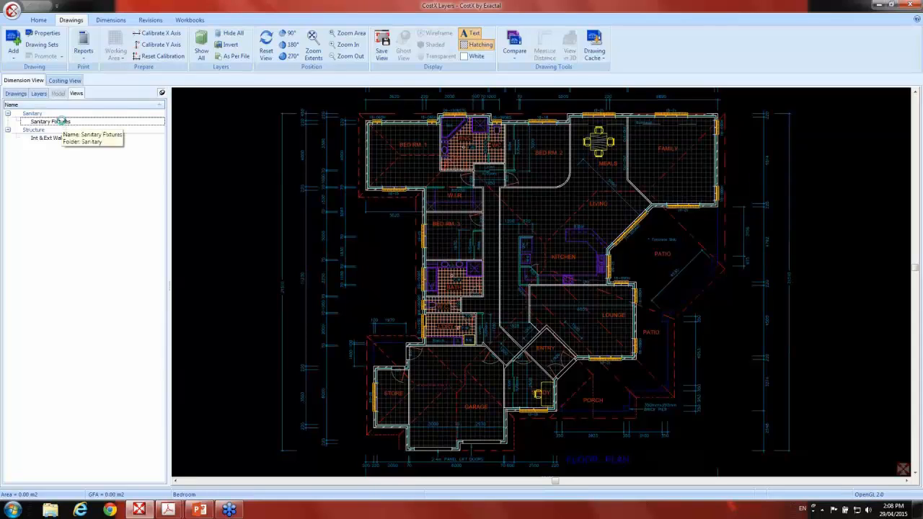
pyautogui.click(49, 121)
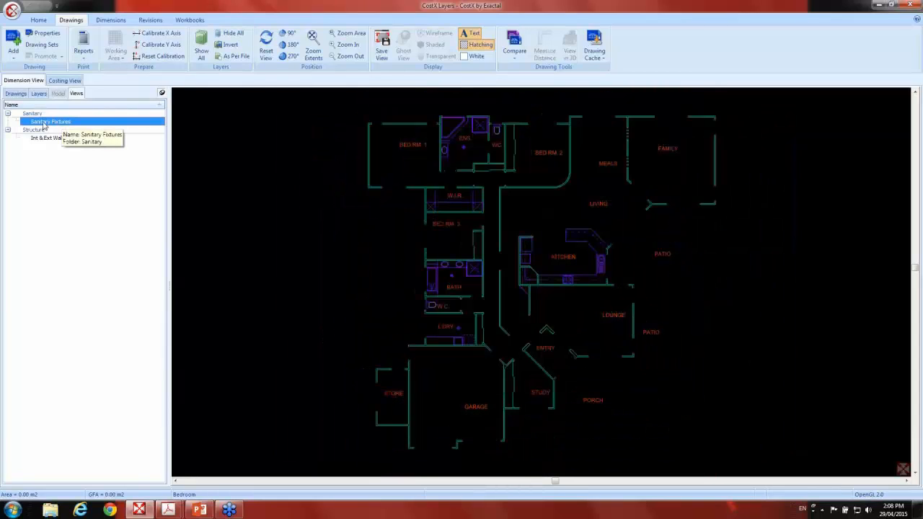
pyautogui.moveTo(72, 127)
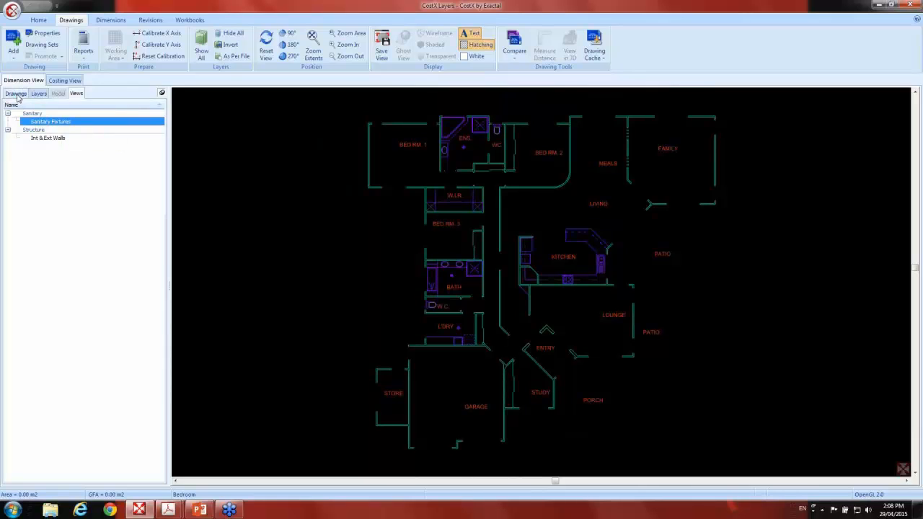
# - Activate the Sanitary Fixtures dimension group so its six count markers appear on the plan
pyautogui.click(16, 94)
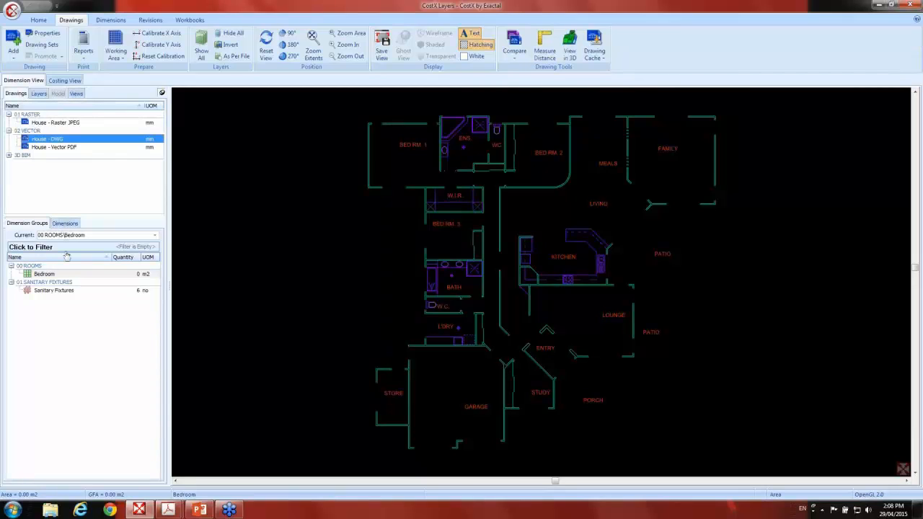
pyautogui.moveTo(65, 294)
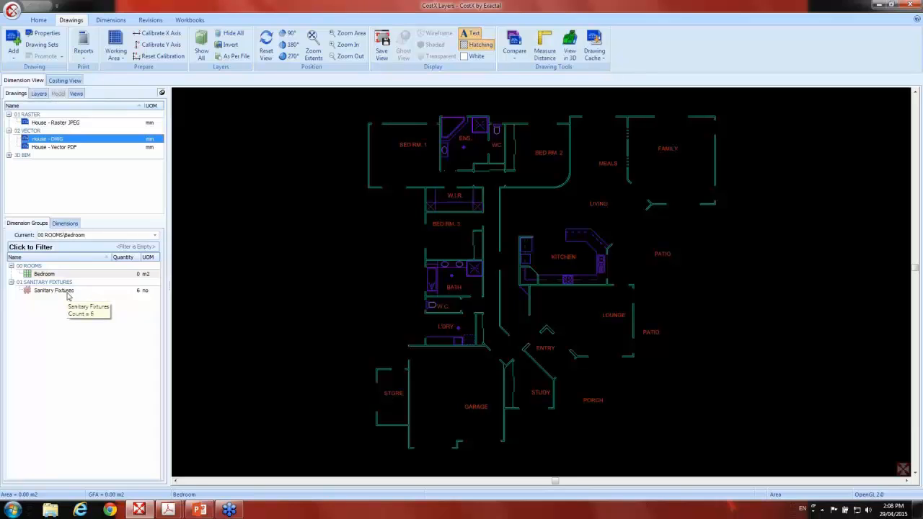
pyautogui.click(53, 290)
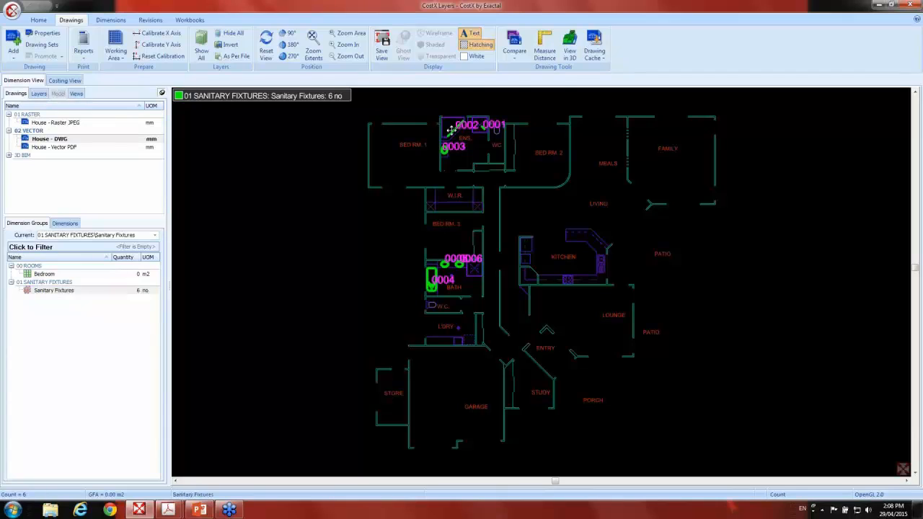
pyautogui.moveTo(489, 135)
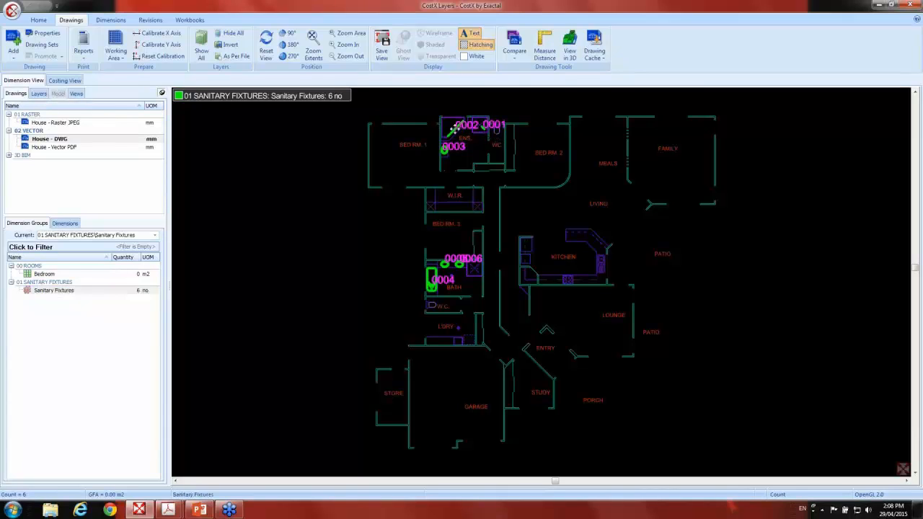
pyautogui.click(55, 290)
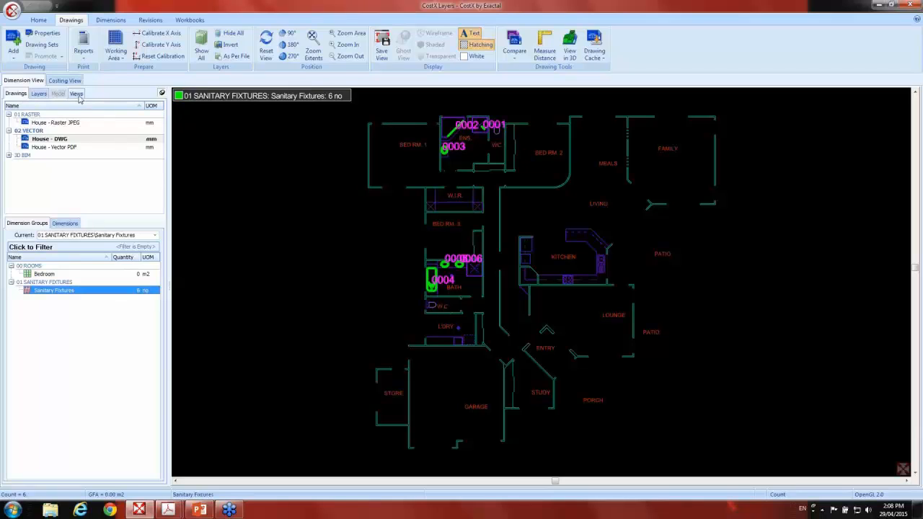
# - Apply the Int & Ext Walls view under Structure and return to the Drawings list
pyautogui.click(74, 94)
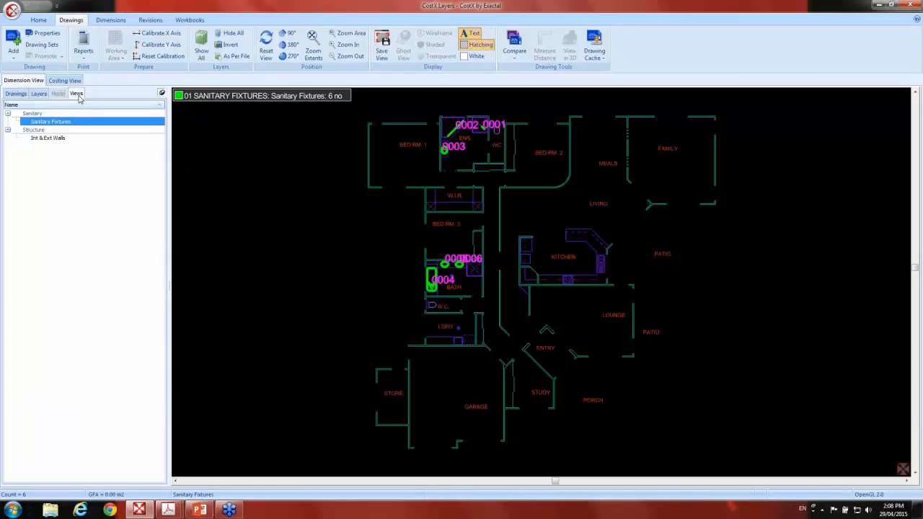
pyautogui.moveTo(69, 142)
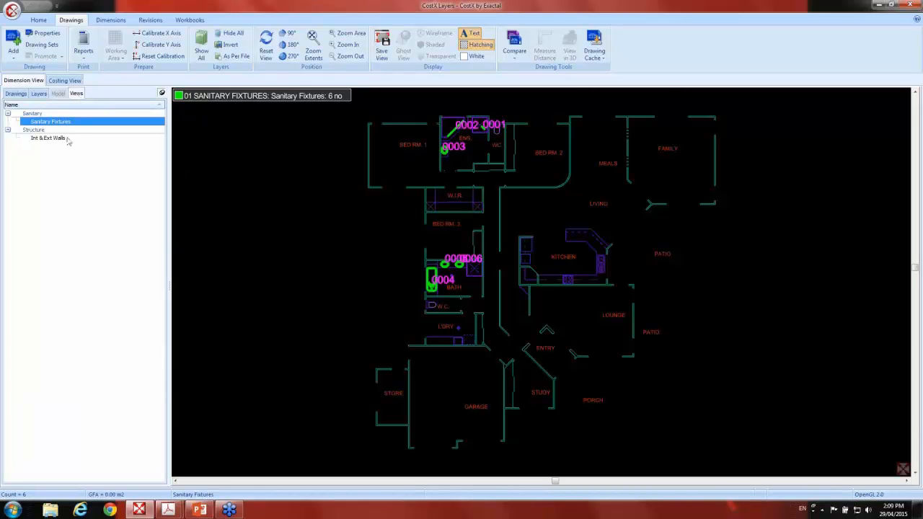
pyautogui.click(48, 139)
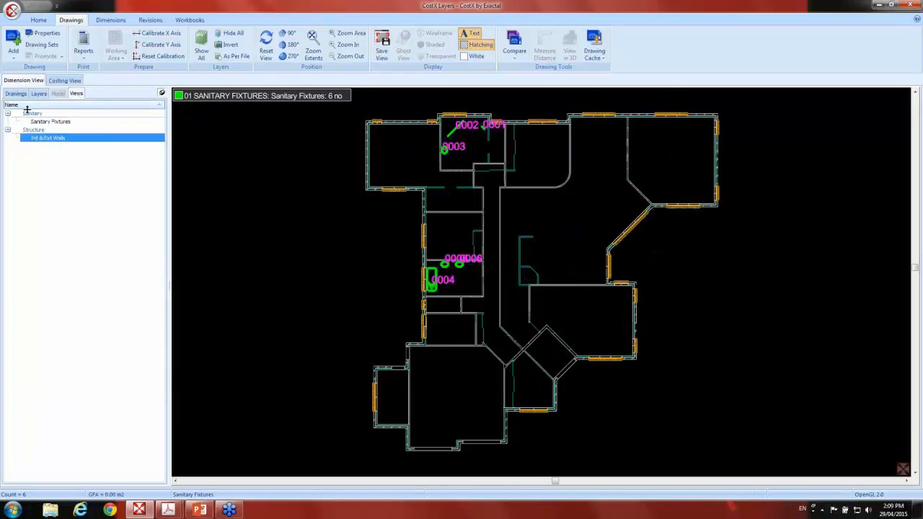
pyautogui.click(16, 94)
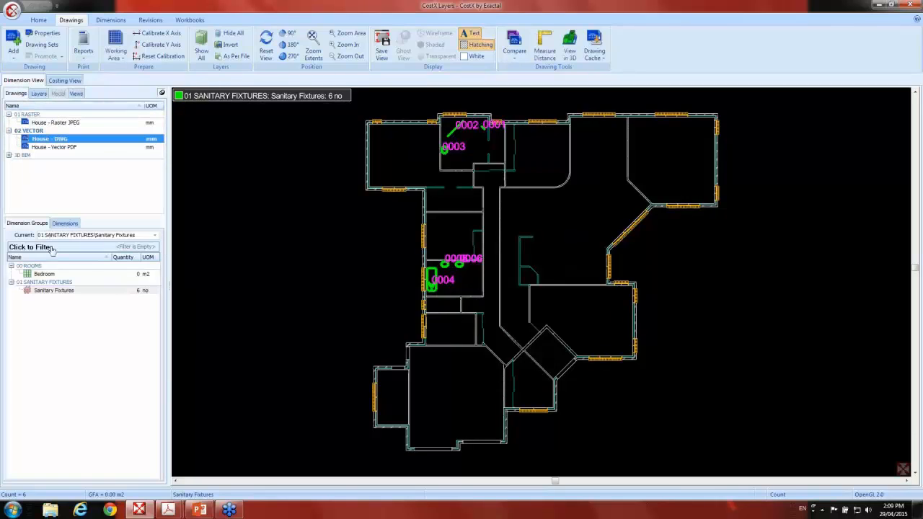
# - Measure the three bedroom areas with the Bedroom group's fill tool, totalling 50 m²
pyautogui.click(44, 274)
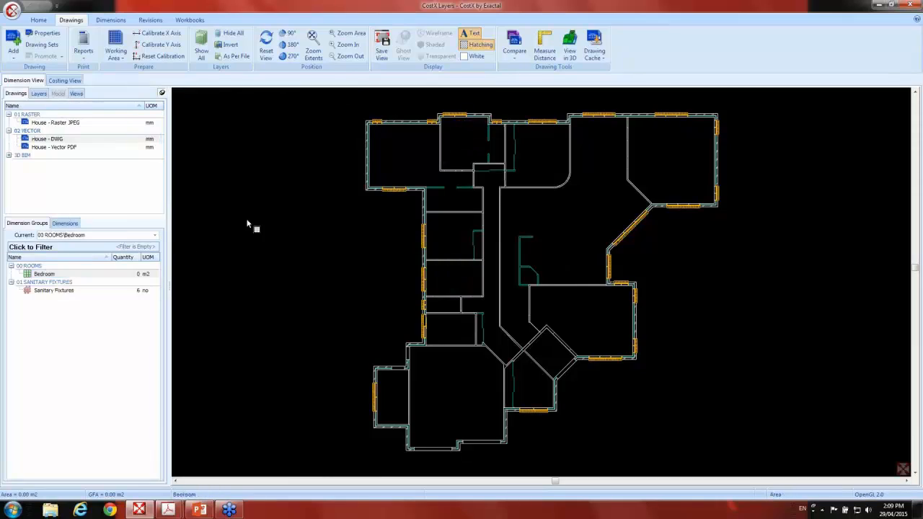
pyautogui.moveTo(395, 142)
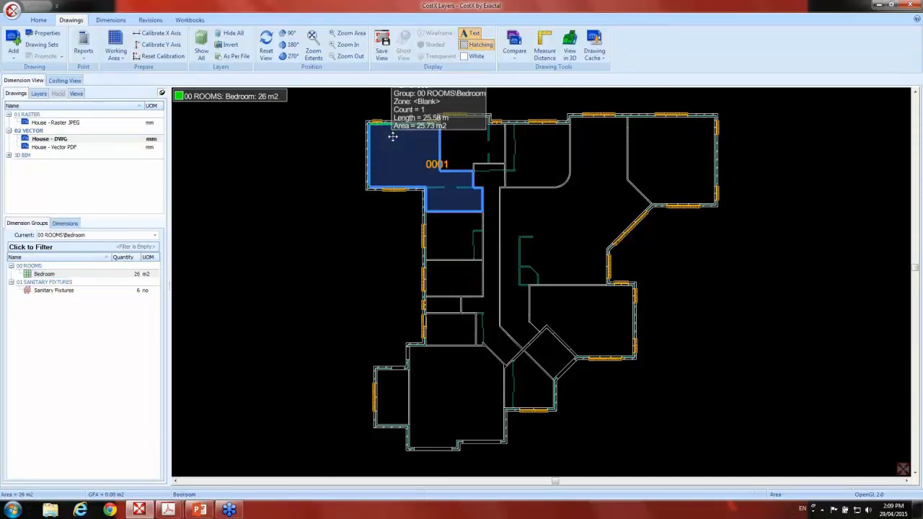
pyautogui.click(455, 277)
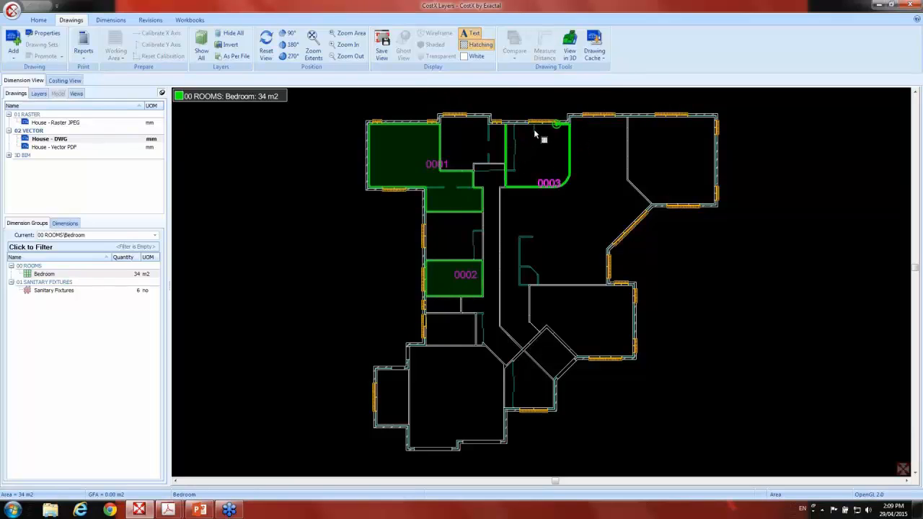
pyautogui.click(536, 151)
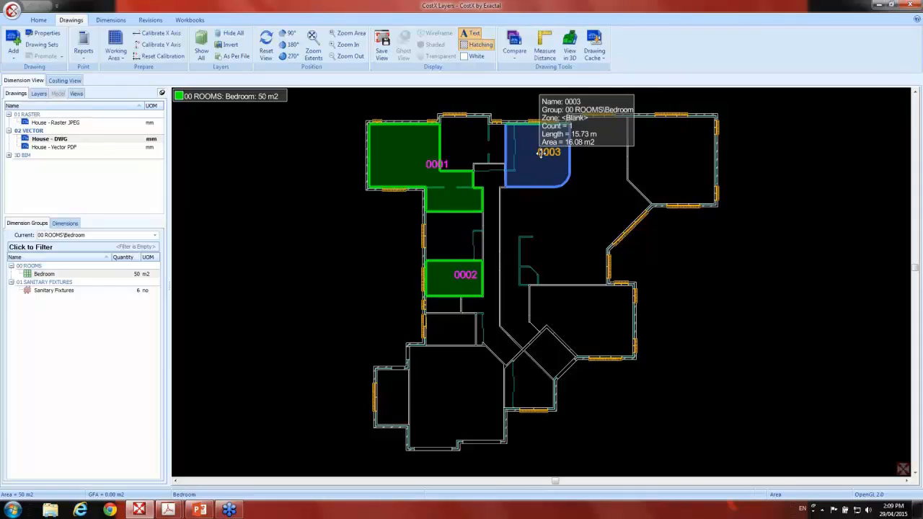
pyautogui.moveTo(524, 159)
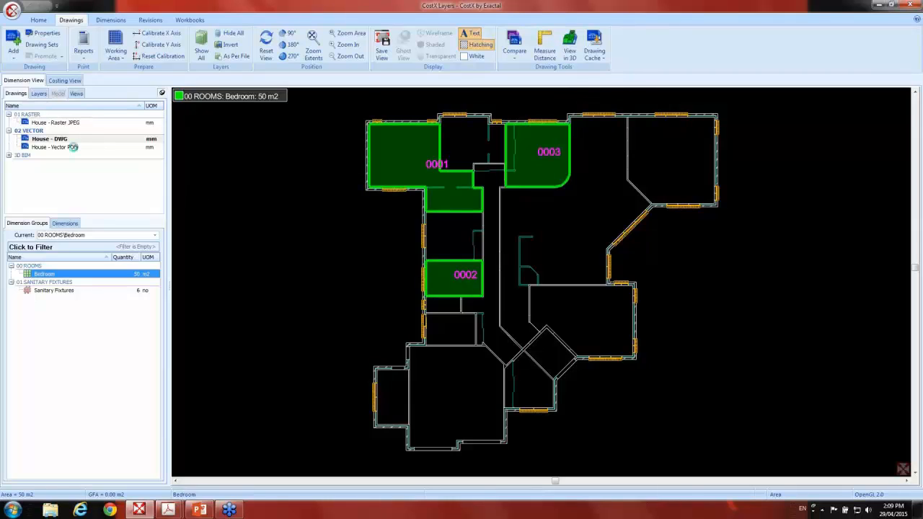
pyautogui.click(55, 147)
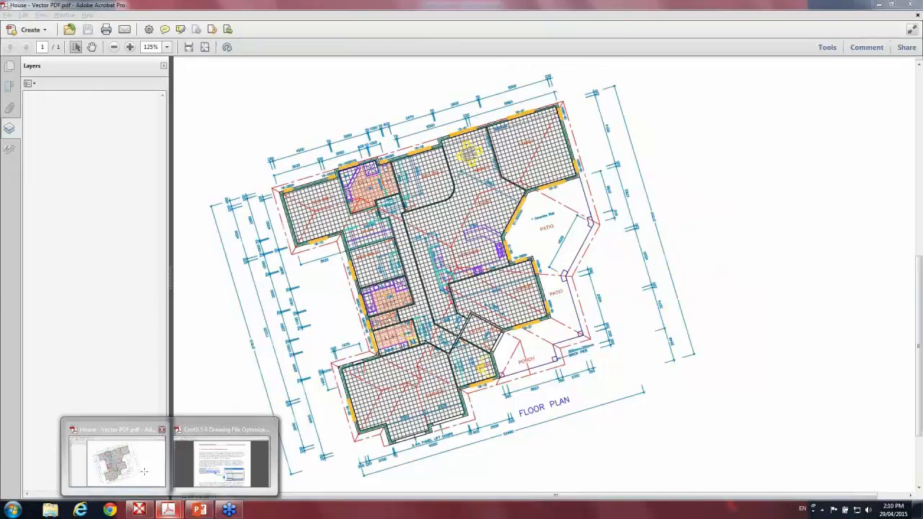
# - Open the house vector PDF drawing with its colour layers, such as orange fills and black lines, listed
pyautogui.click(224, 462)
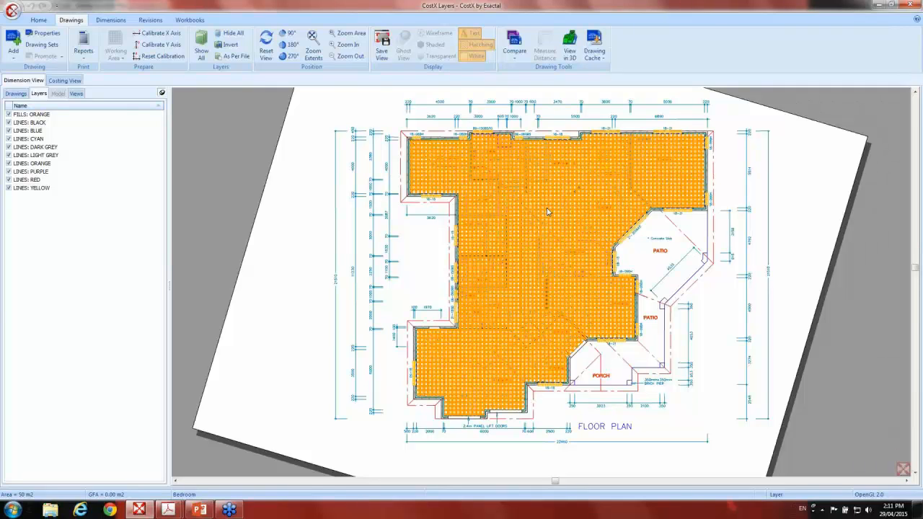
# - Hide the FILLS ORANGE layer of the vector PDF and return to the drawings list
pyautogui.click(480, 44)
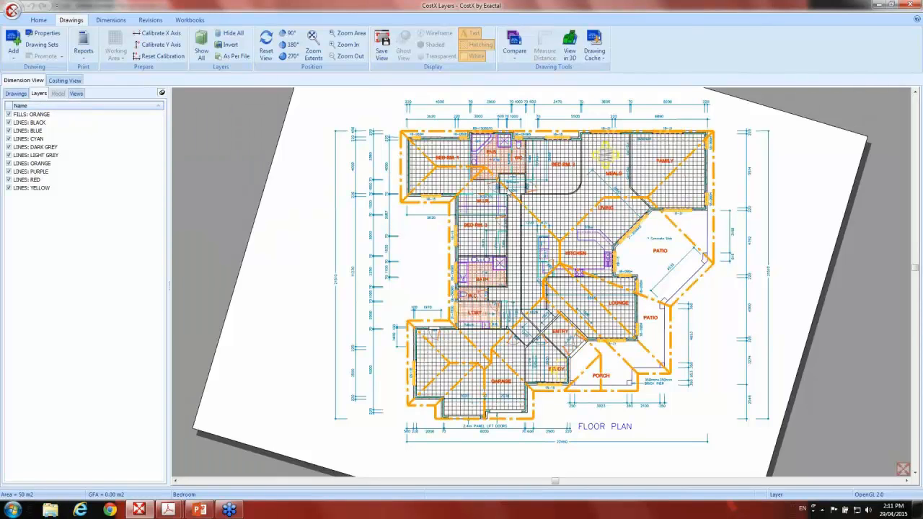
pyautogui.click(14, 93)
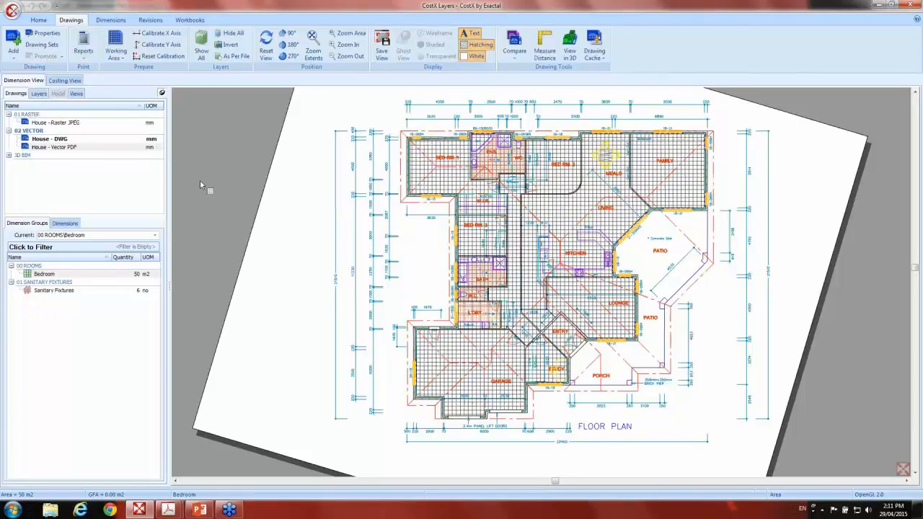
# - Load the 3D BIM office building model as a shaded model, then return to the drawings list
pyautogui.click(7, 155)
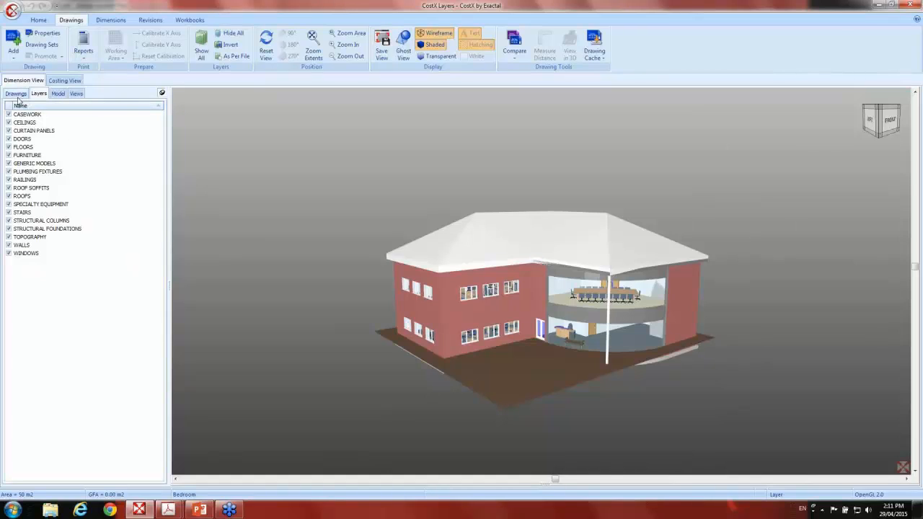
pyautogui.click(16, 92)
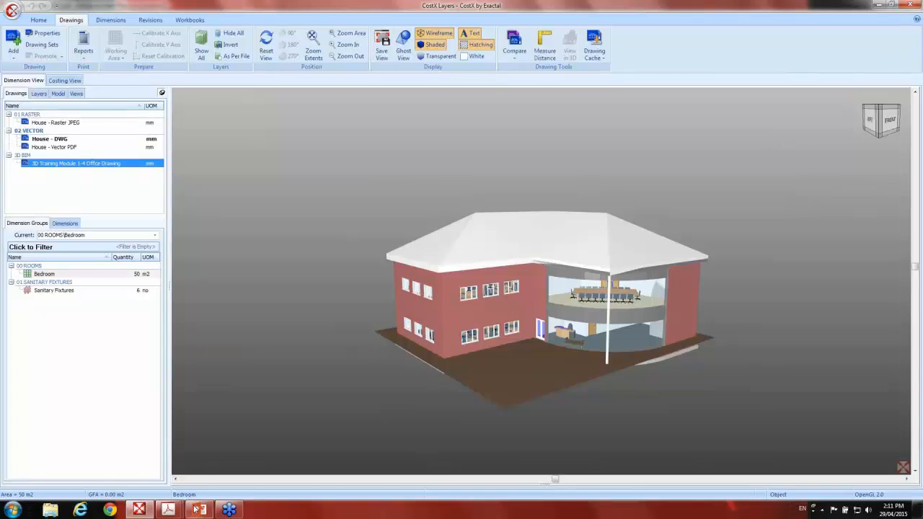